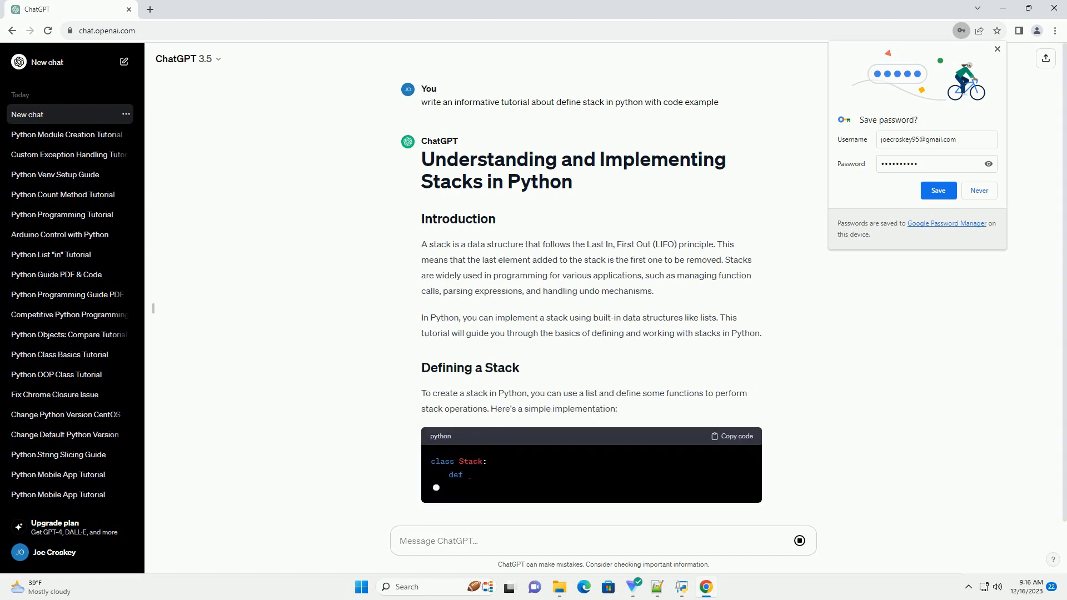
{"action": "scroll", "scroll_direction": "down", "scroll_amount": 3}
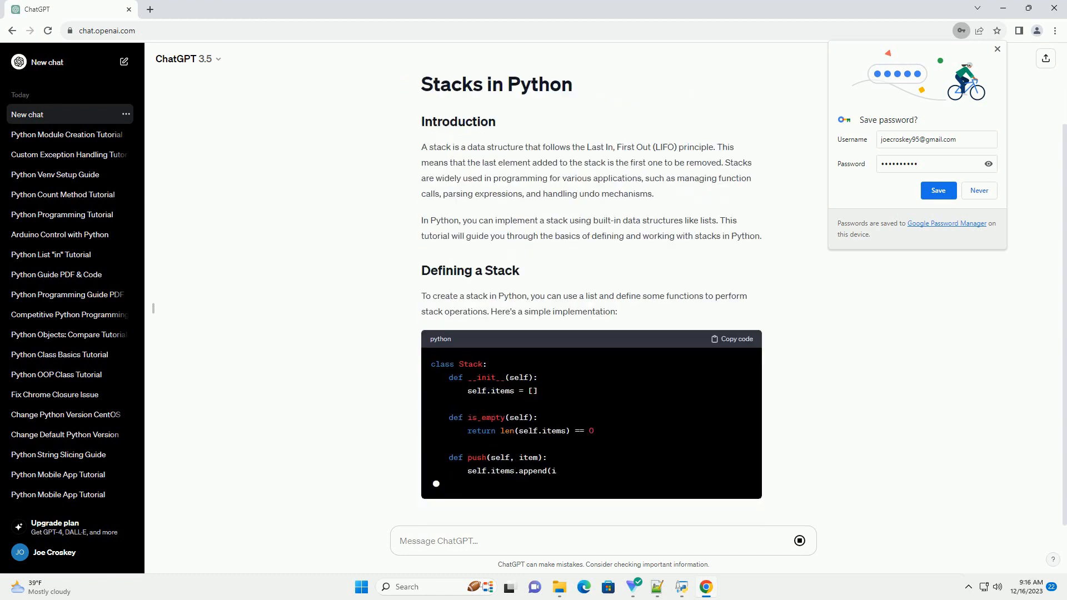
{"action": "scroll", "scroll_direction": "down", "scroll_amount": 3}
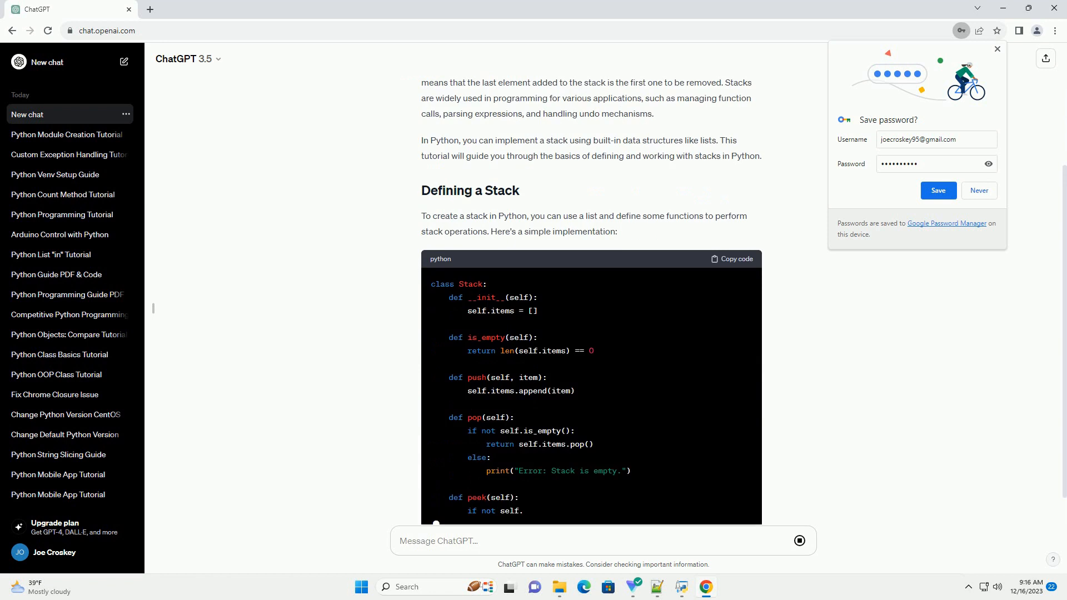
{"action": "scroll", "scroll_direction": "down", "scroll_amount": 3}
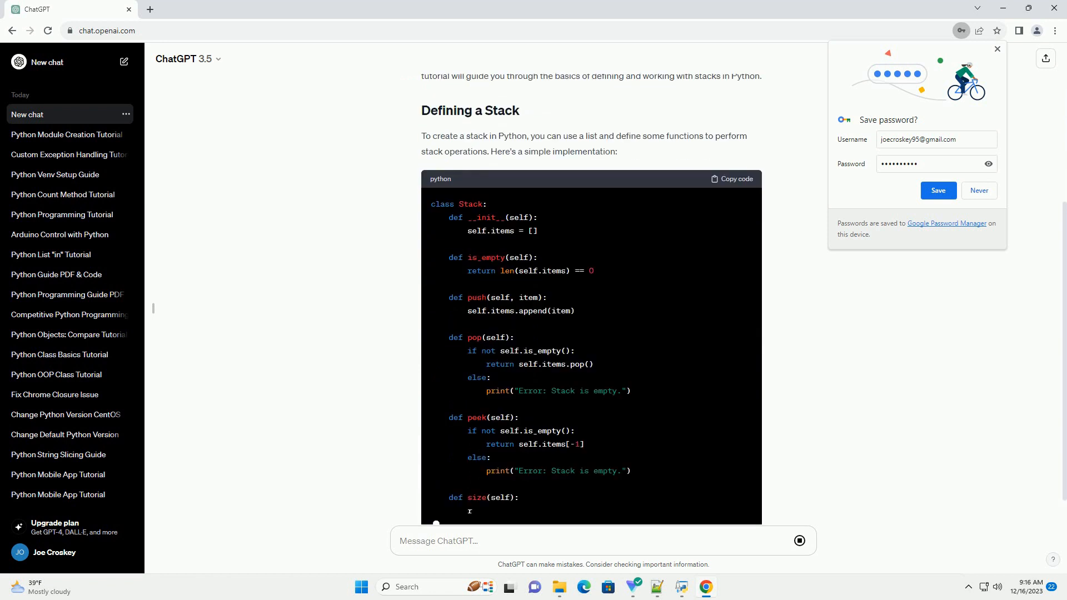
{"action": "scroll", "scroll_direction": "down", "scroll_amount": 3}
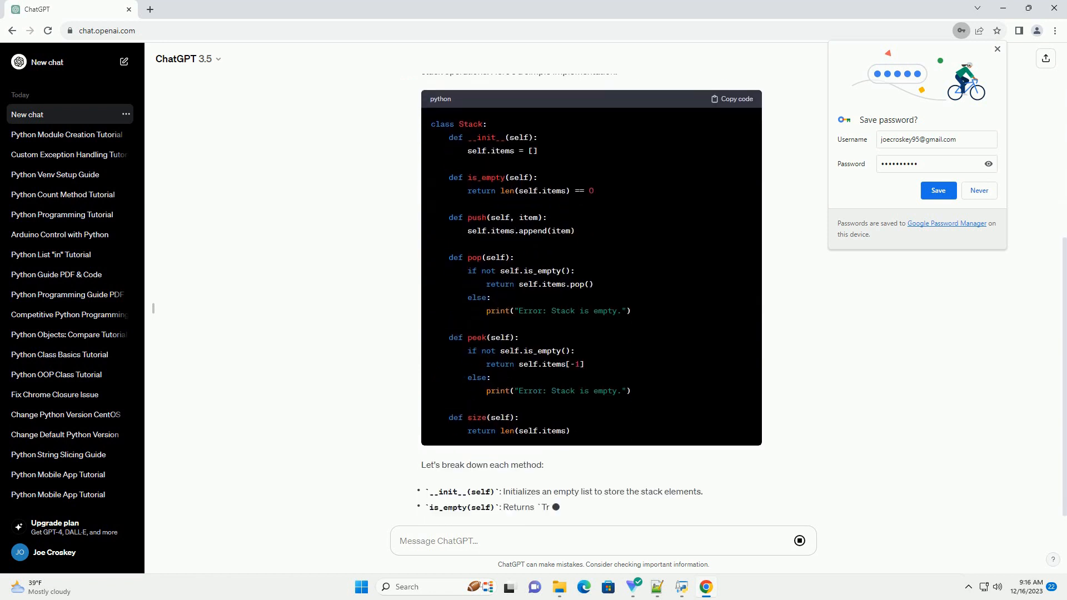
{"action": "scroll", "scroll_direction": "down", "scroll_amount": 3}
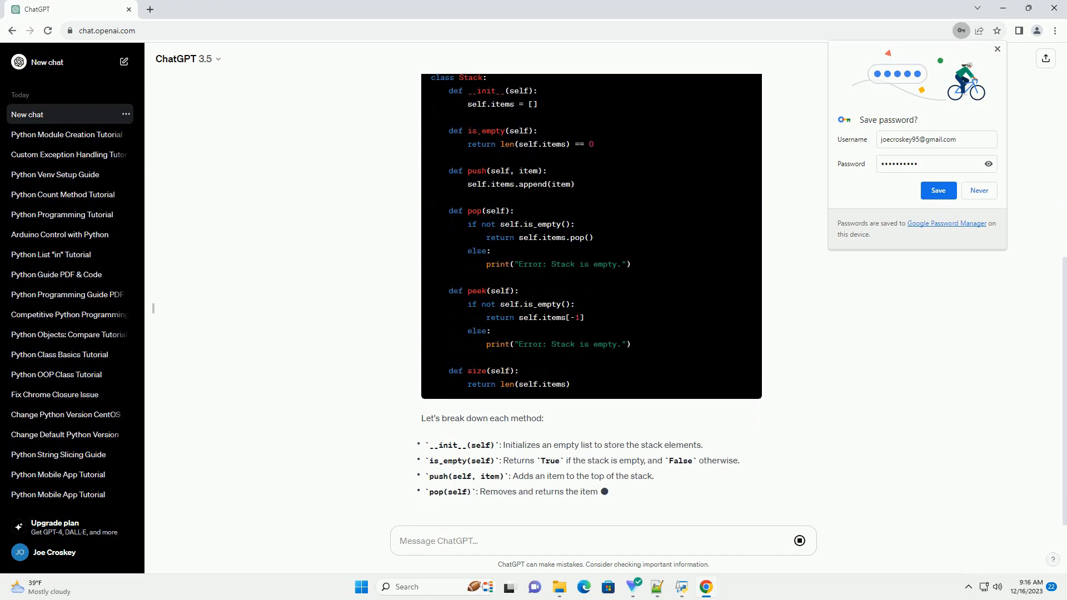
{"action": "scroll", "scroll_direction": "down", "scroll_amount": 3}
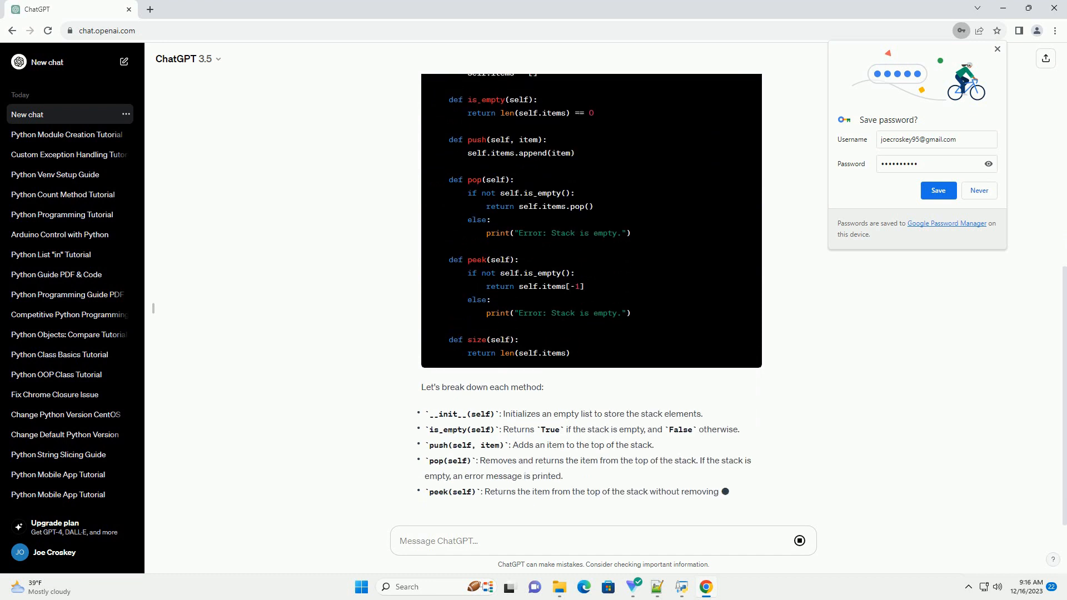
{"action": "scroll", "scroll_direction": "down", "scroll_amount": 3}
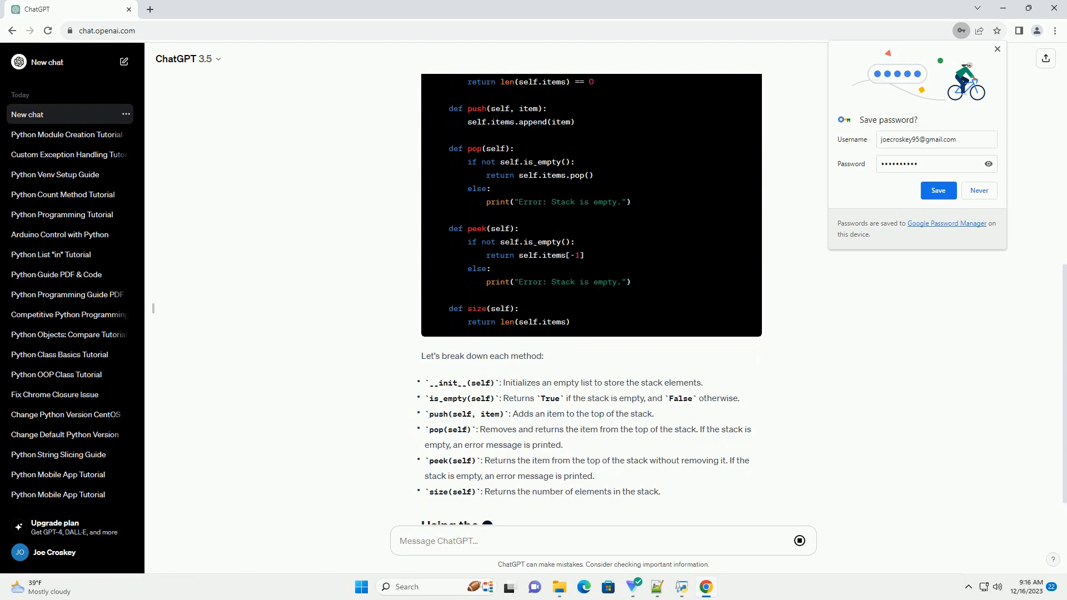
{"action": "scroll", "scroll_direction": "down", "scroll_amount": 3}
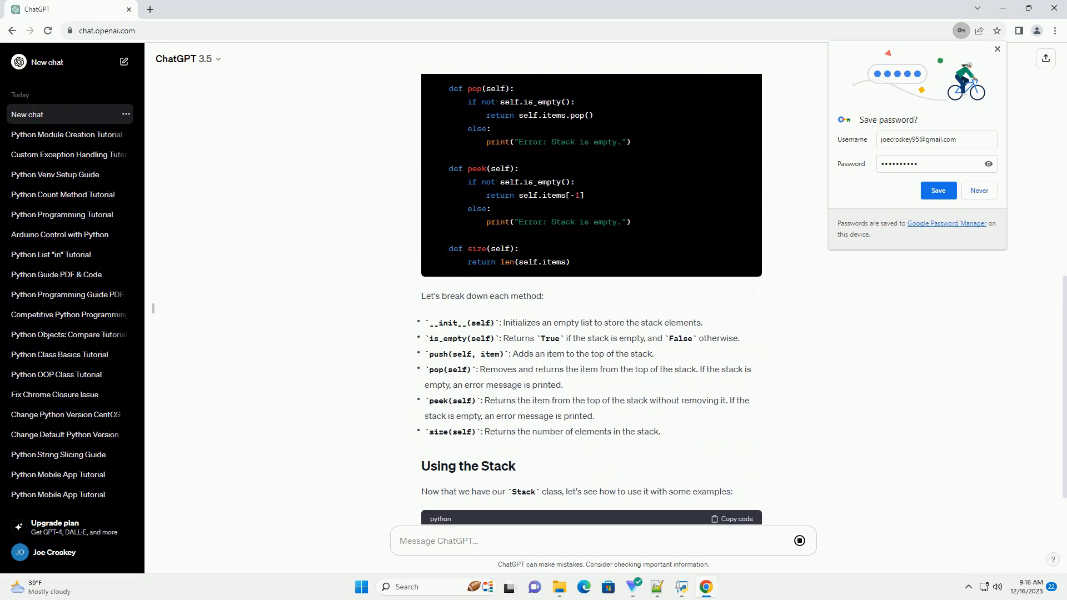
{"action": "scroll", "scroll_direction": "down", "scroll_amount": 3}
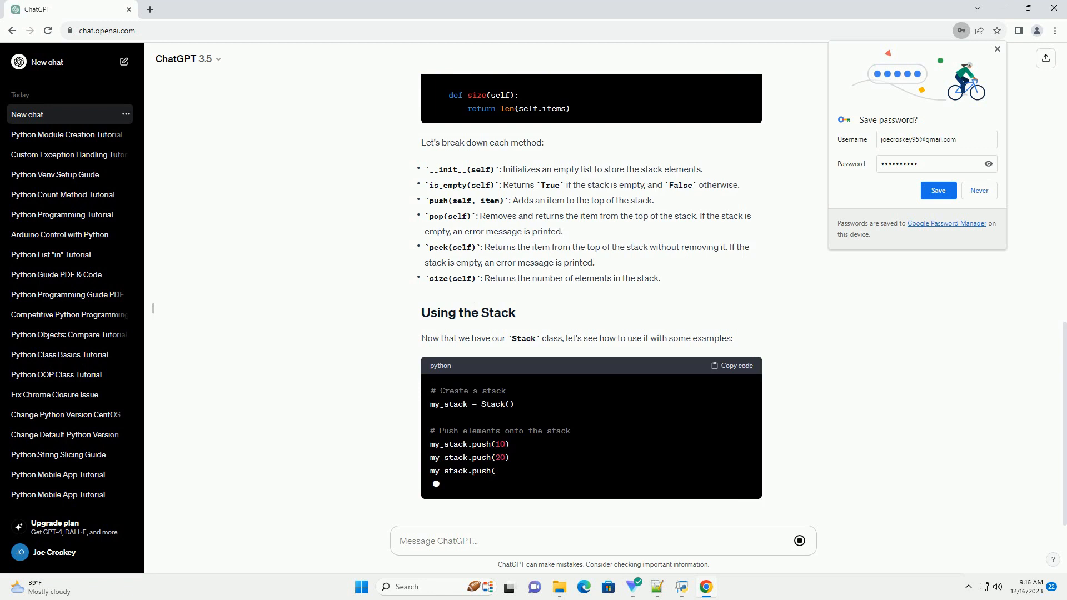
{"action": "scroll", "scroll_direction": "down", "scroll_amount": 3}
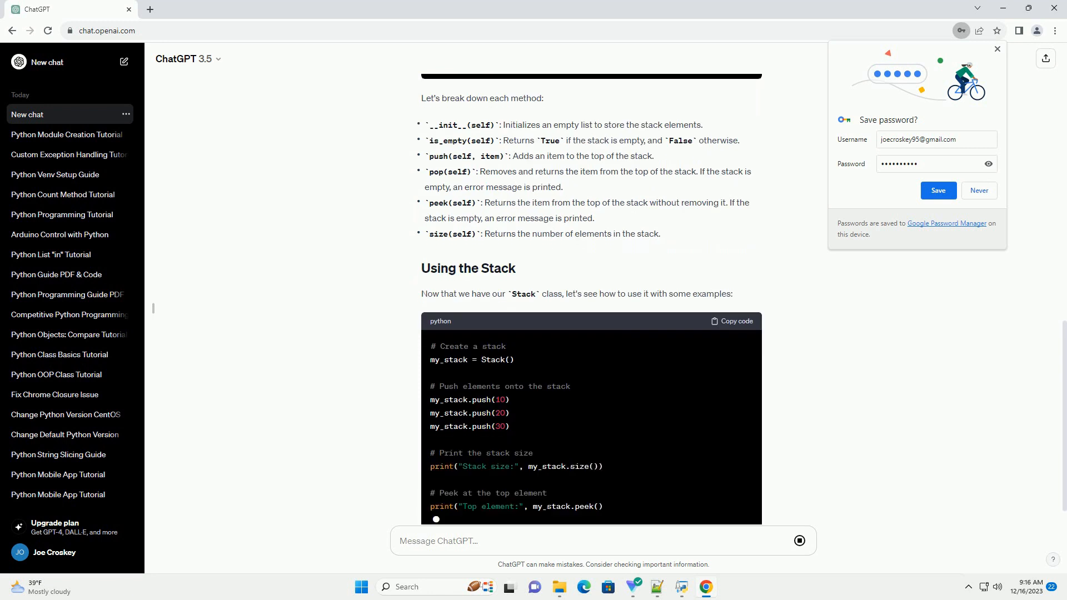
{"action": "scroll", "scroll_direction": "down", "scroll_amount": 3}
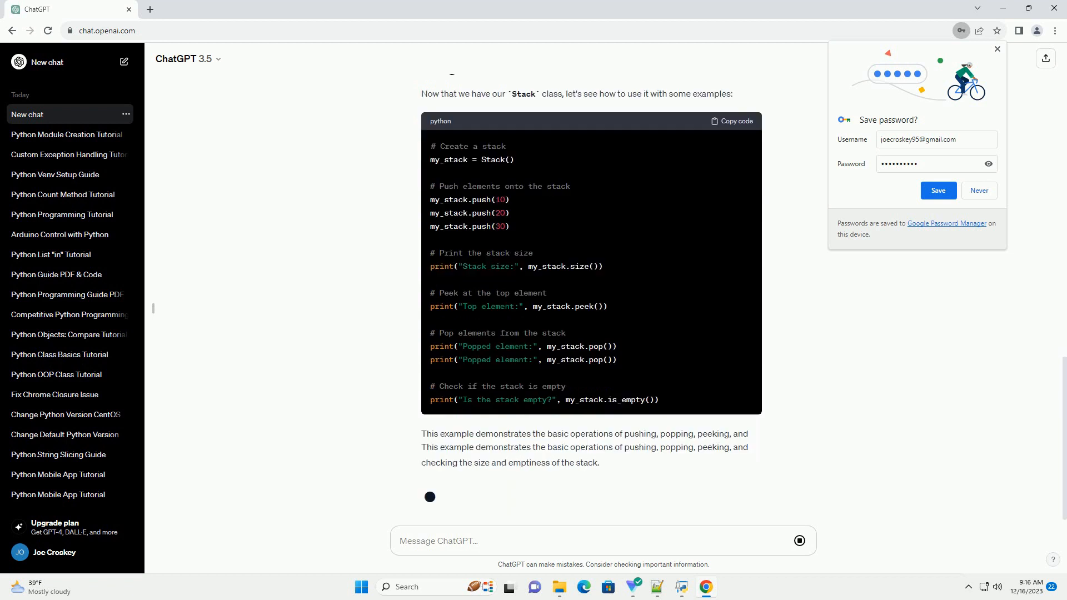
{"action": "scroll", "scroll_direction": "down", "scroll_amount": 3}
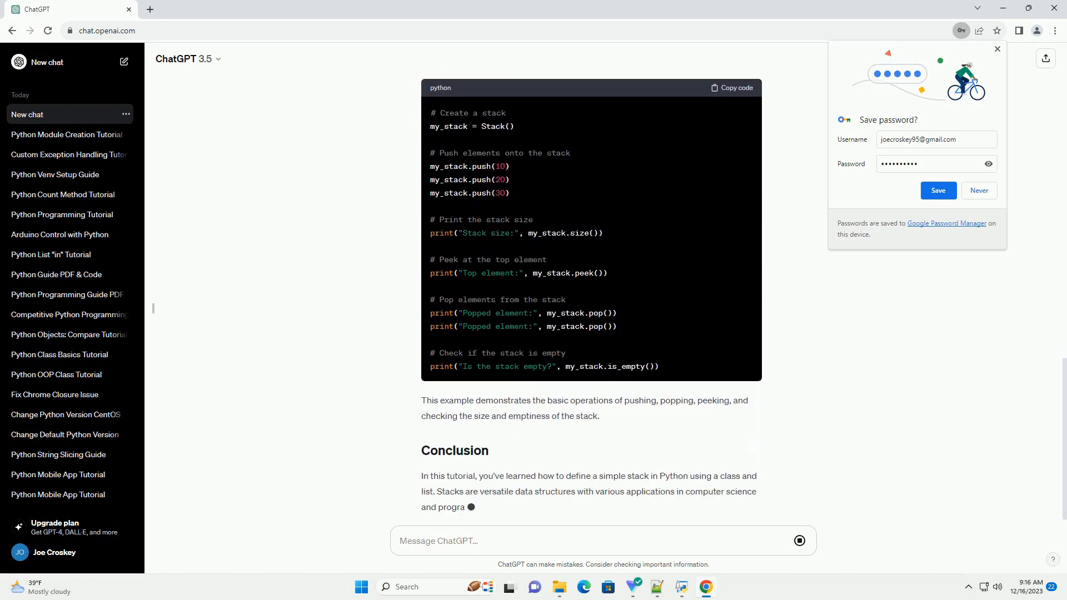